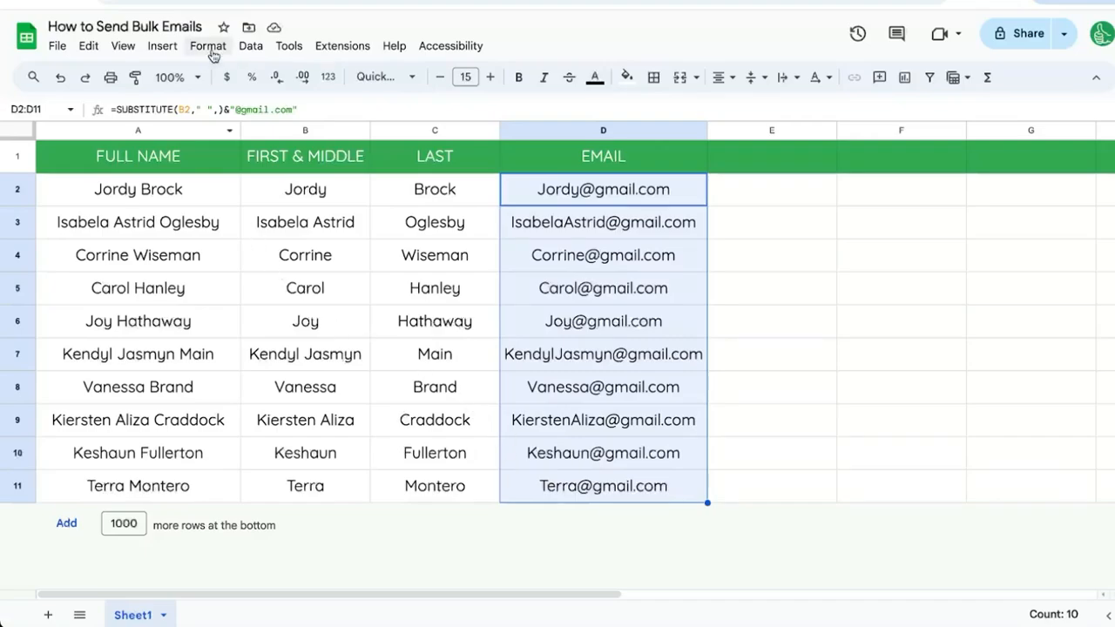
# Step: Select the email addresses in D2:D11 of the sheet
pyautogui.click(603, 188)
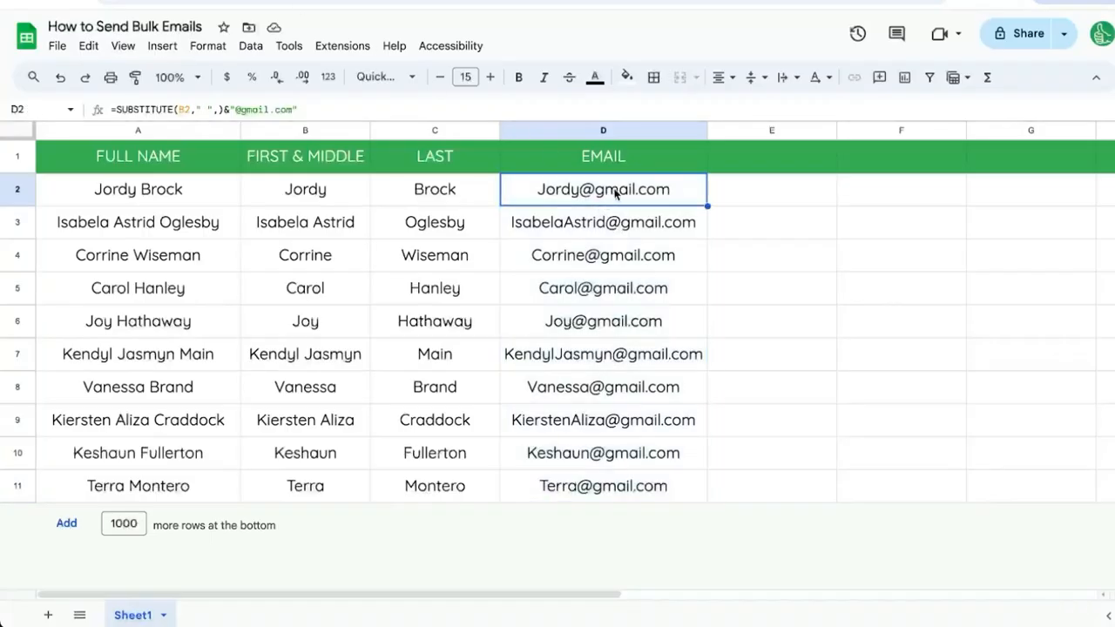
pyautogui.moveTo(602, 188); pyautogui.dragTo(602, 485)
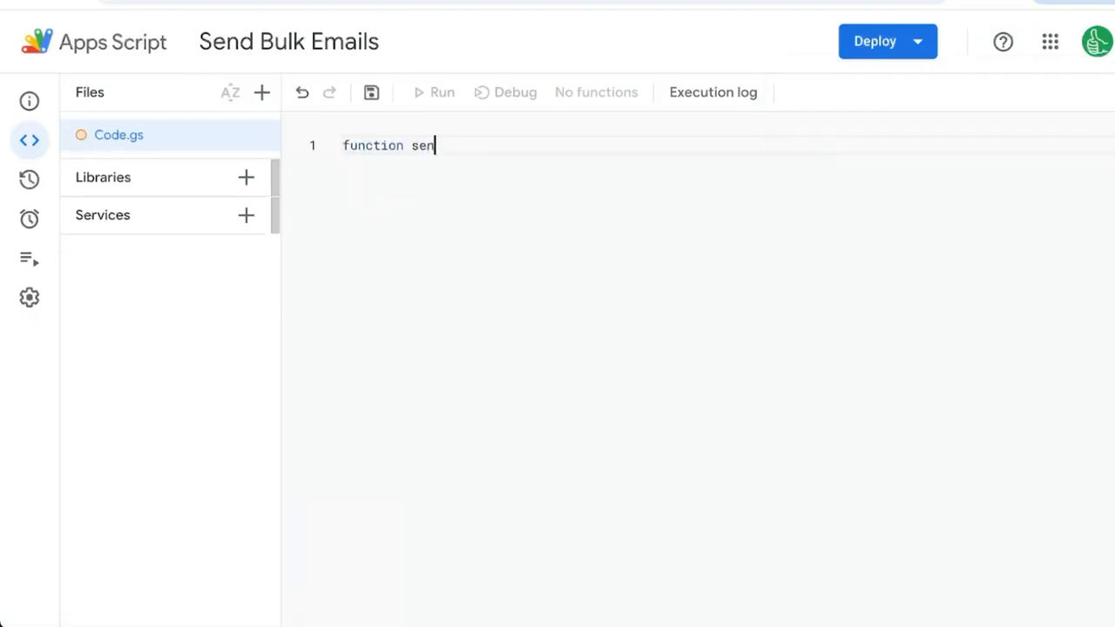
# Step: Write sendEmails storing Sheet1 D2:D11 values in an emails variable and start Logger.log
pyautogui.write('dEmails(){')
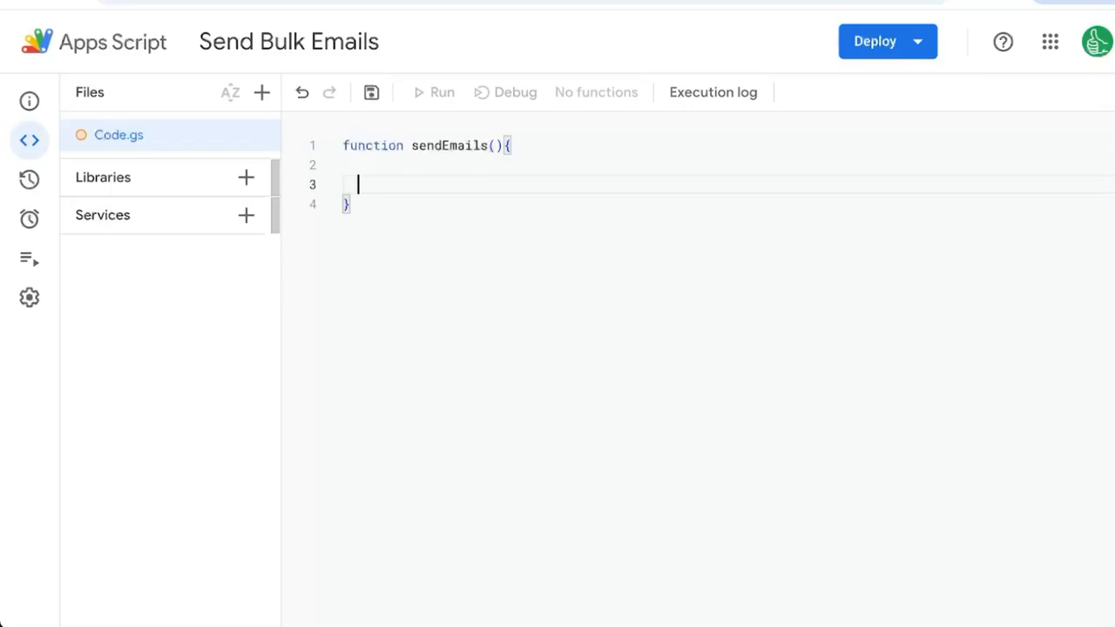
pyautogui.write('SpreadsheetApp.getActive')
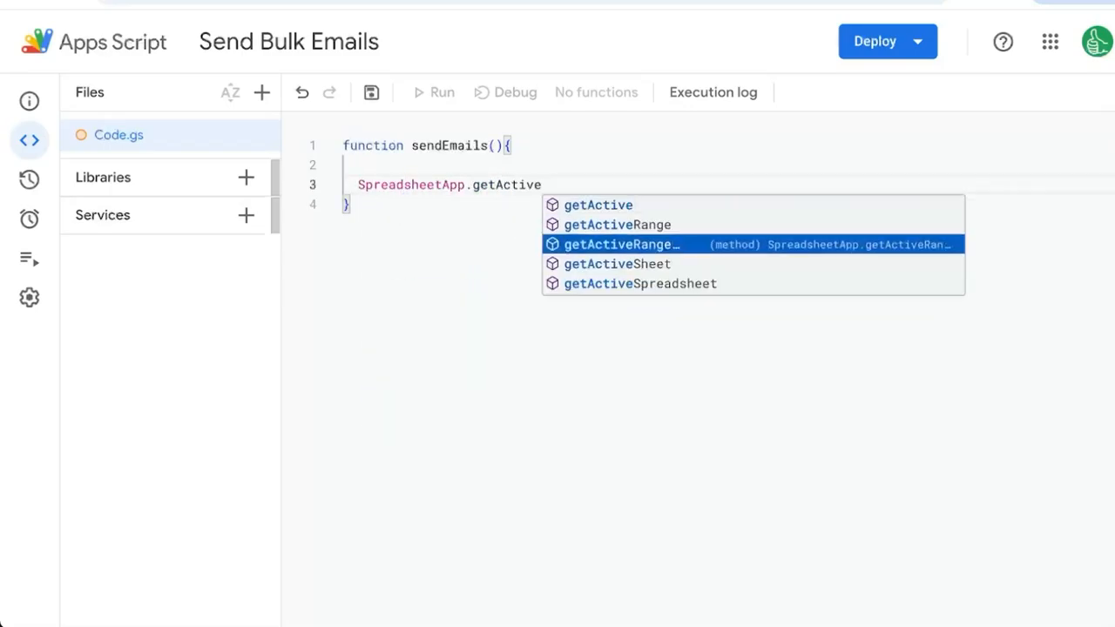
pyautogui.write('Spreadsheet().getSheetByName(')
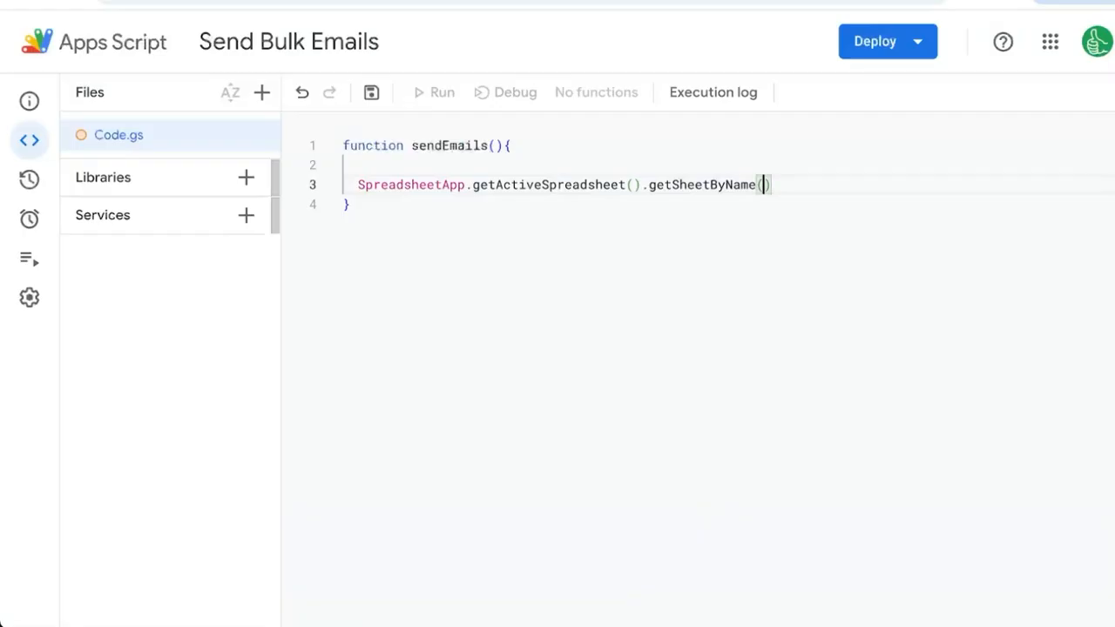
pyautogui.write('"Sheet1").getRange("D')
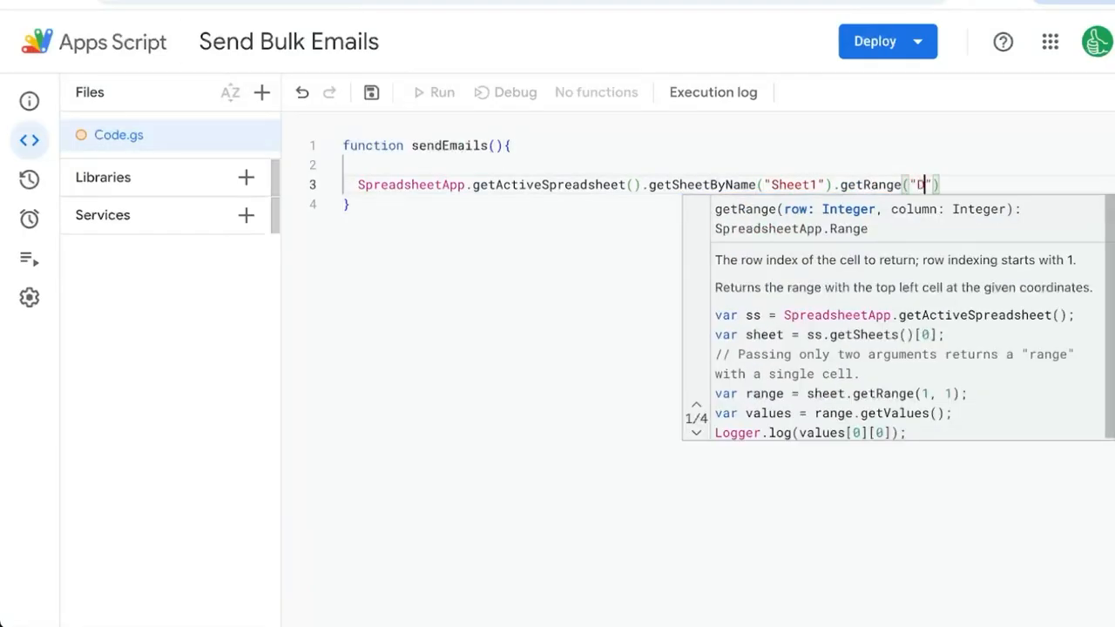
pyautogui.write('2:D11").getValues()')
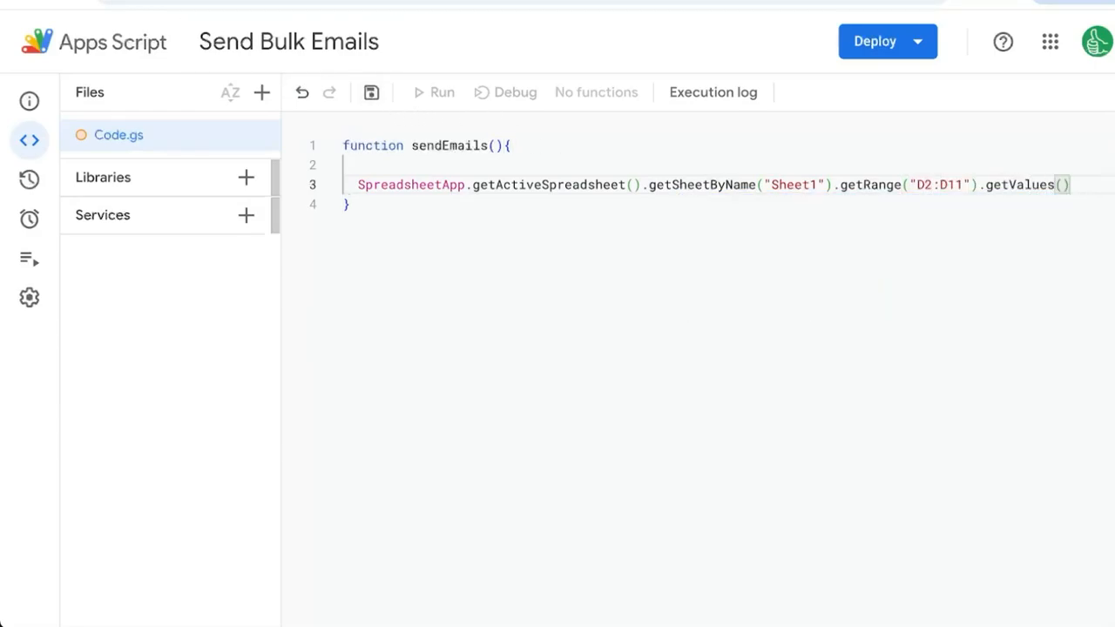
pyautogui.write('Logger.log(email)')
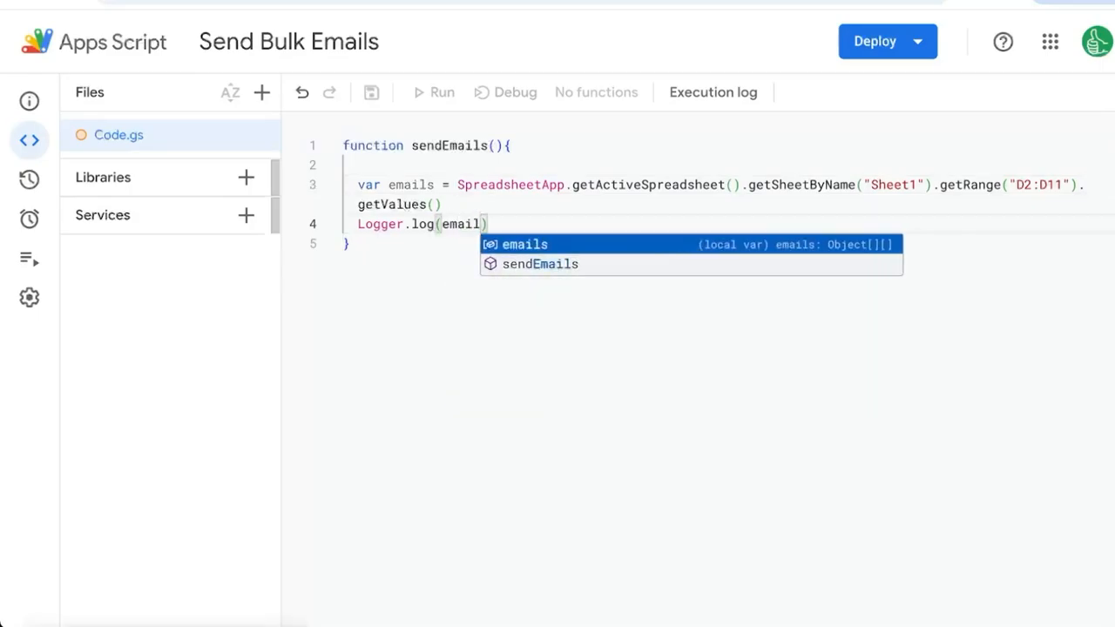
# Step: Run sendEmails to log the full list, then log emails[0] for the first row
pyautogui.click(434, 90)
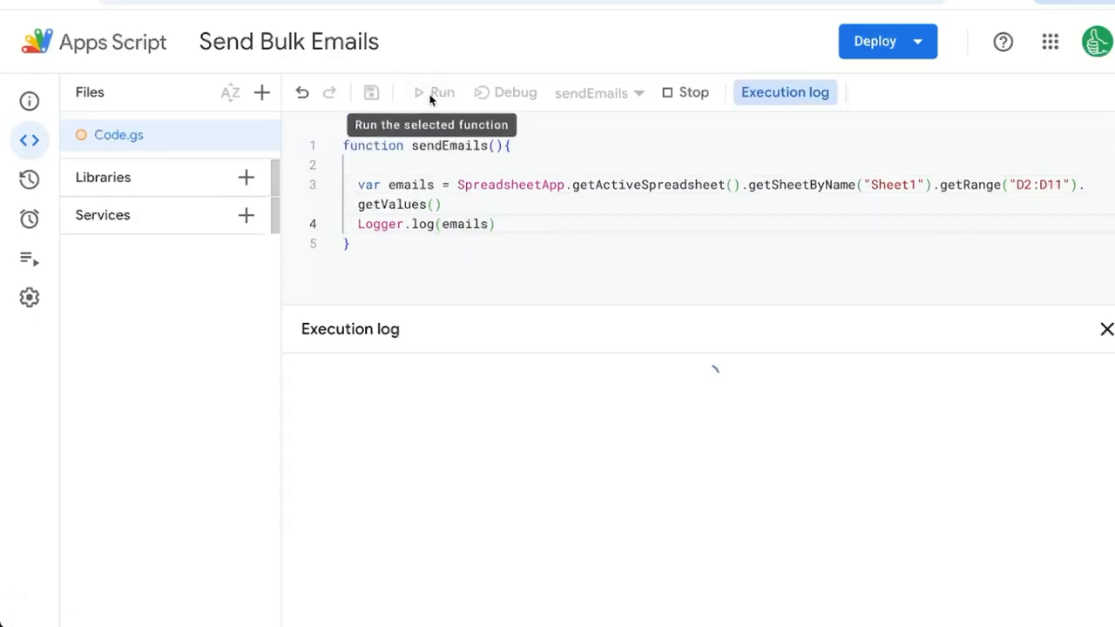
pyautogui.click(432, 93)
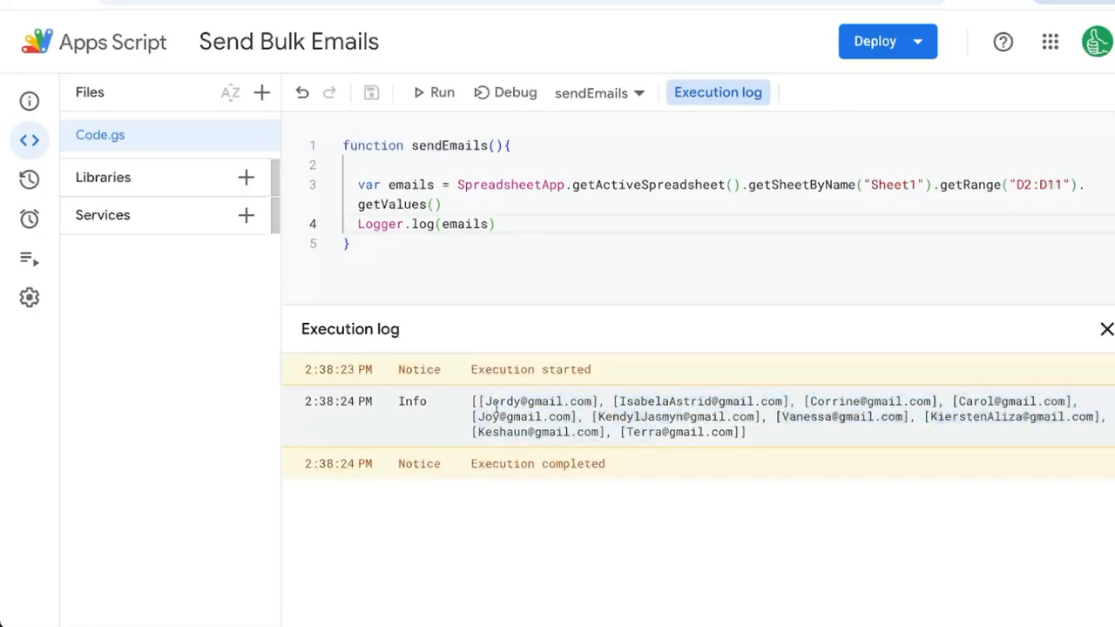
pyautogui.click(498, 223)
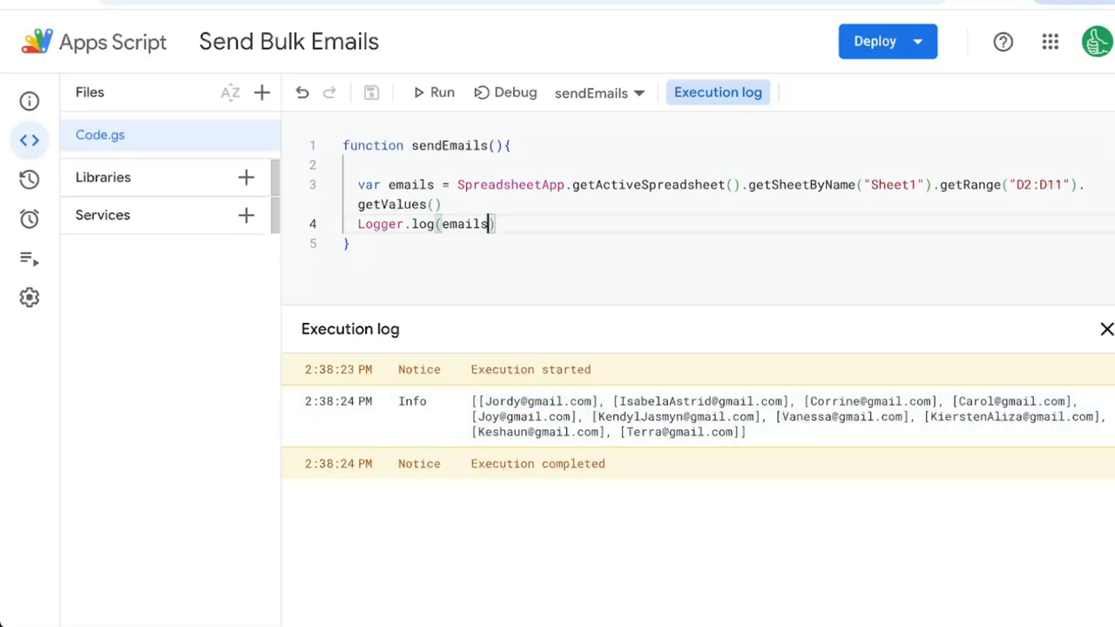
pyautogui.write('[0]')
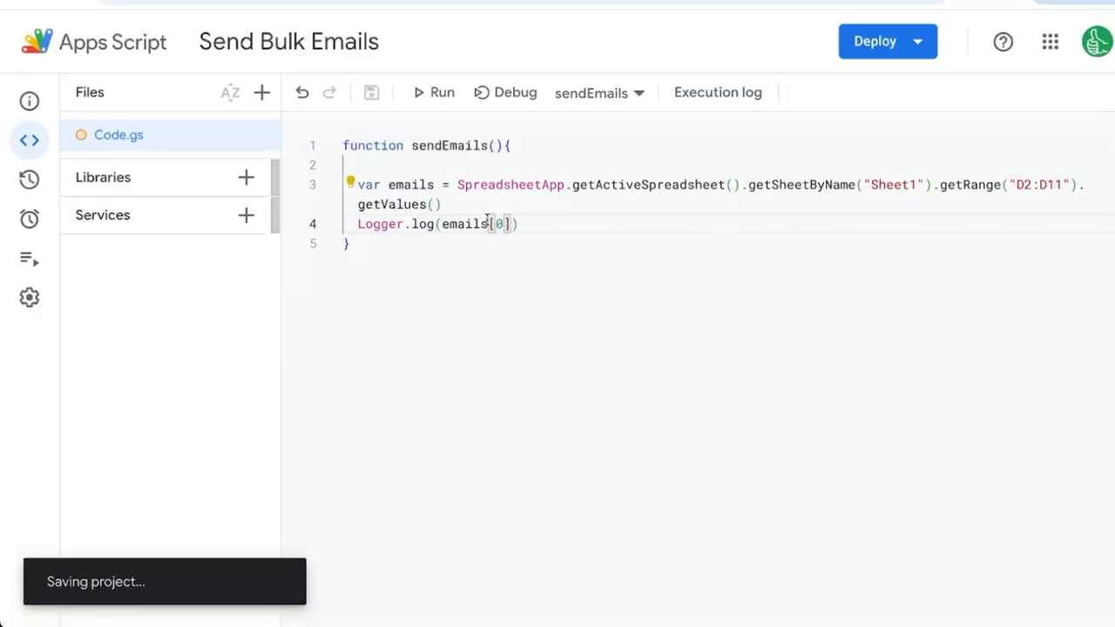
pyautogui.click(432, 92)
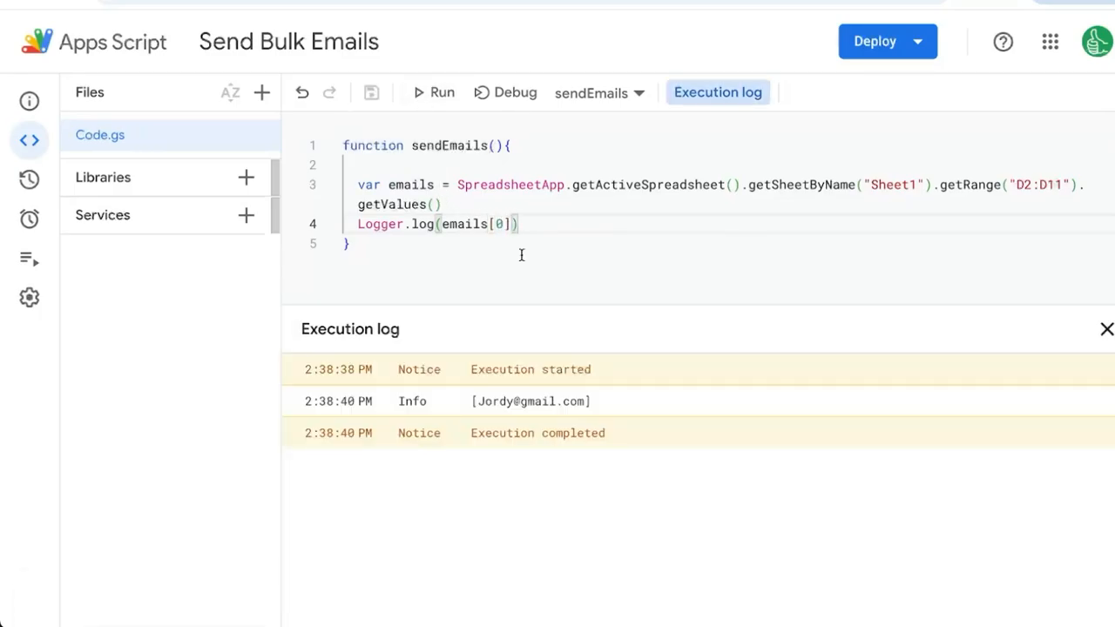
# Step: Log emails[0][0] to get the first address, then change the index to emails[1][0]
pyautogui.write('[0]')
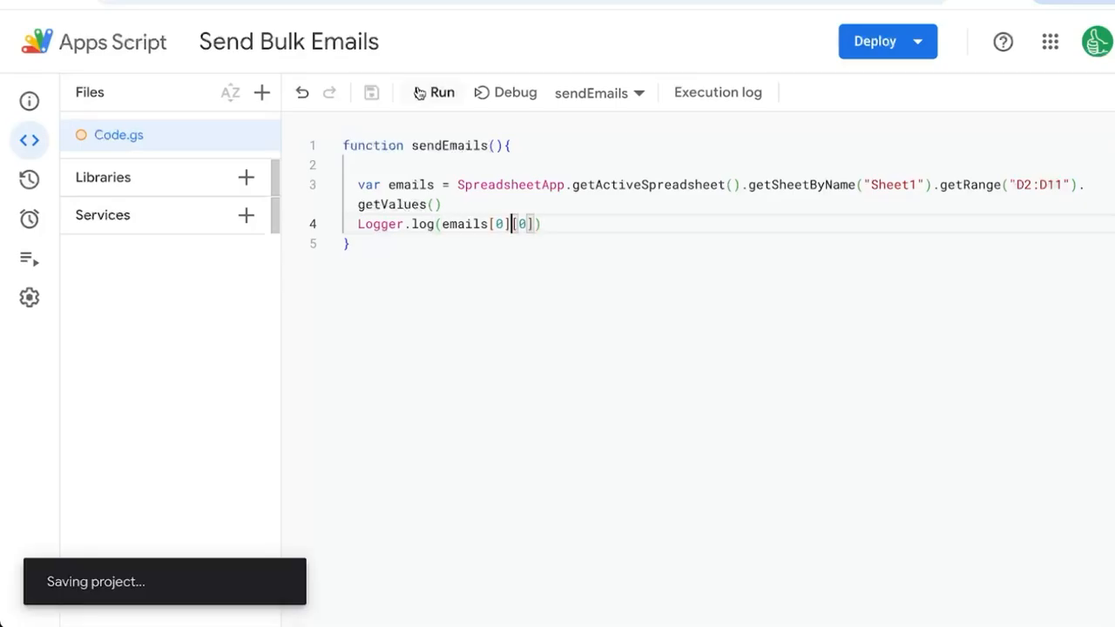
pyautogui.click(434, 92)
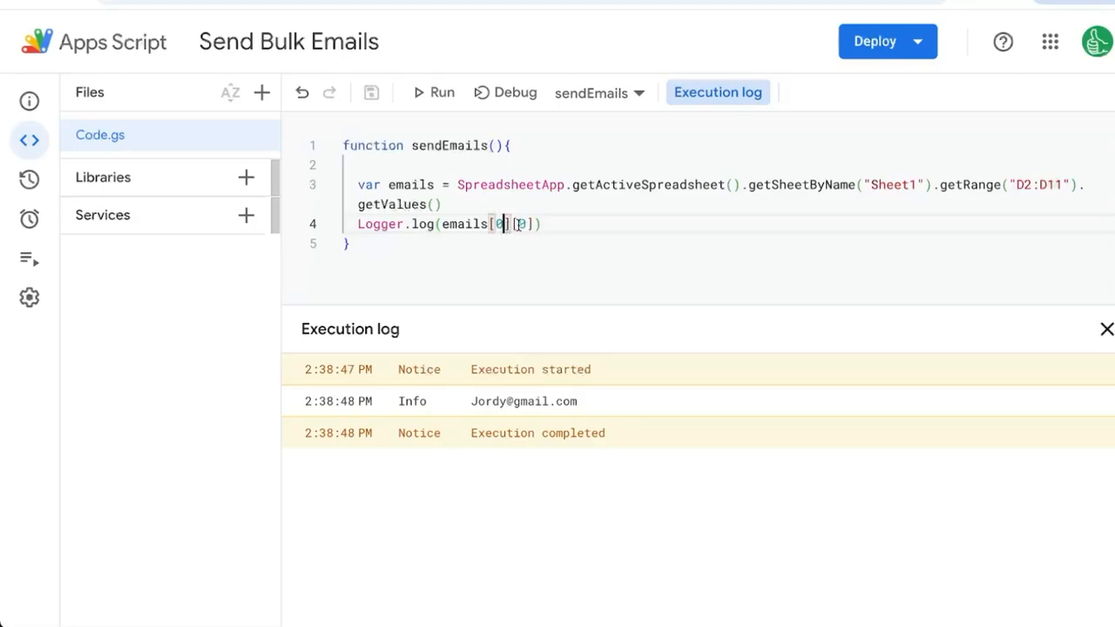
pyautogui.click(1106, 328)
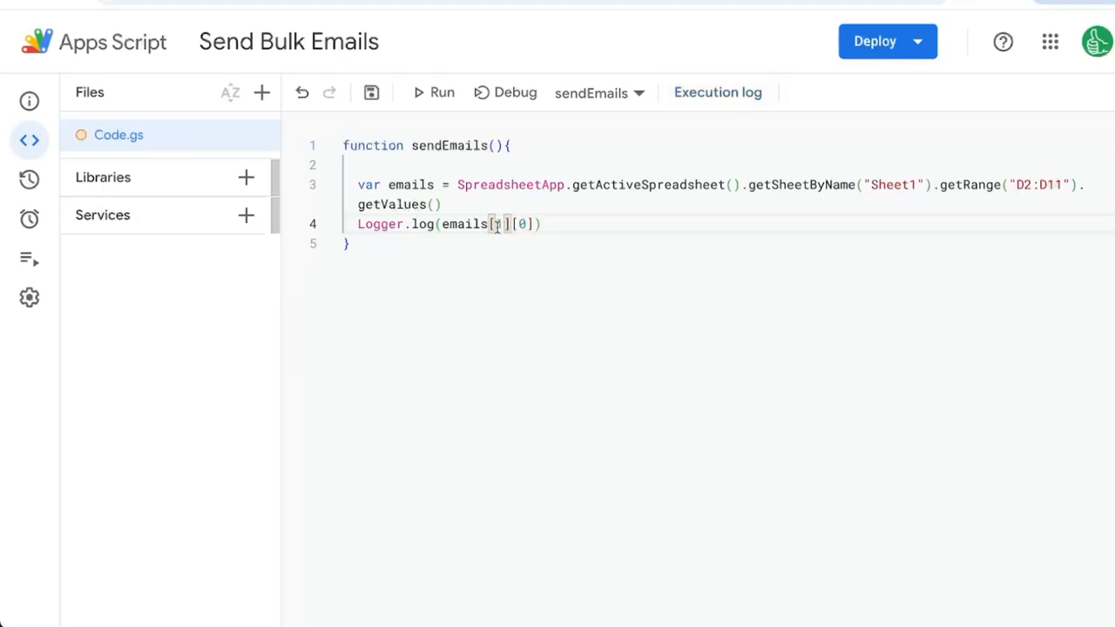
pyautogui.click(441, 92)
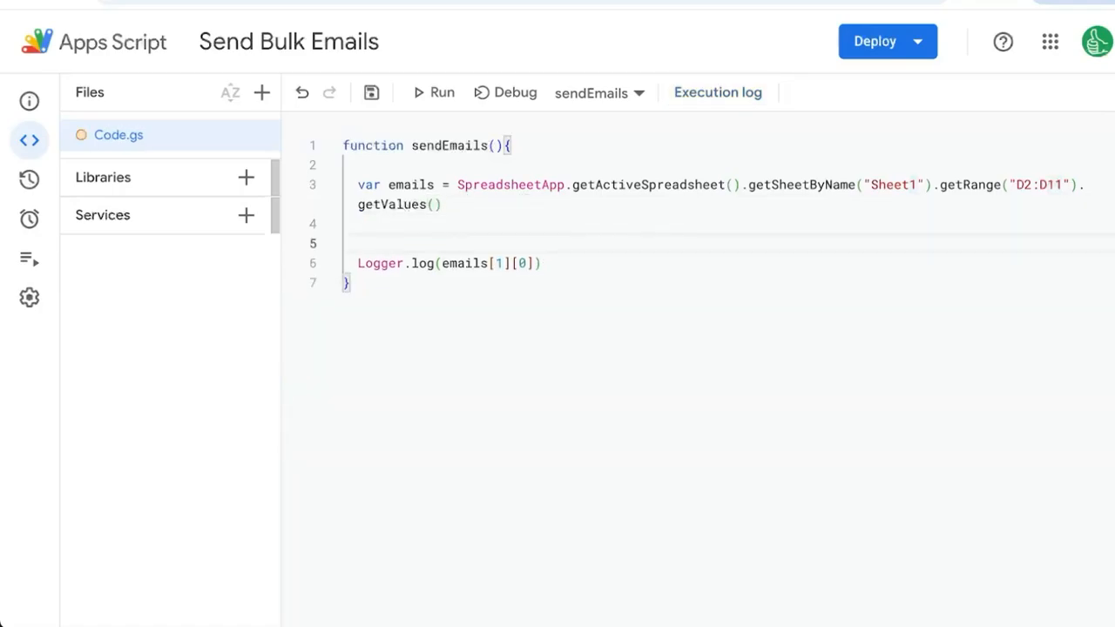
# Step: Add a GmailApp.sendEmail(rec, sub, body) call
pyautogui.write('GmailApp.sendEmail')
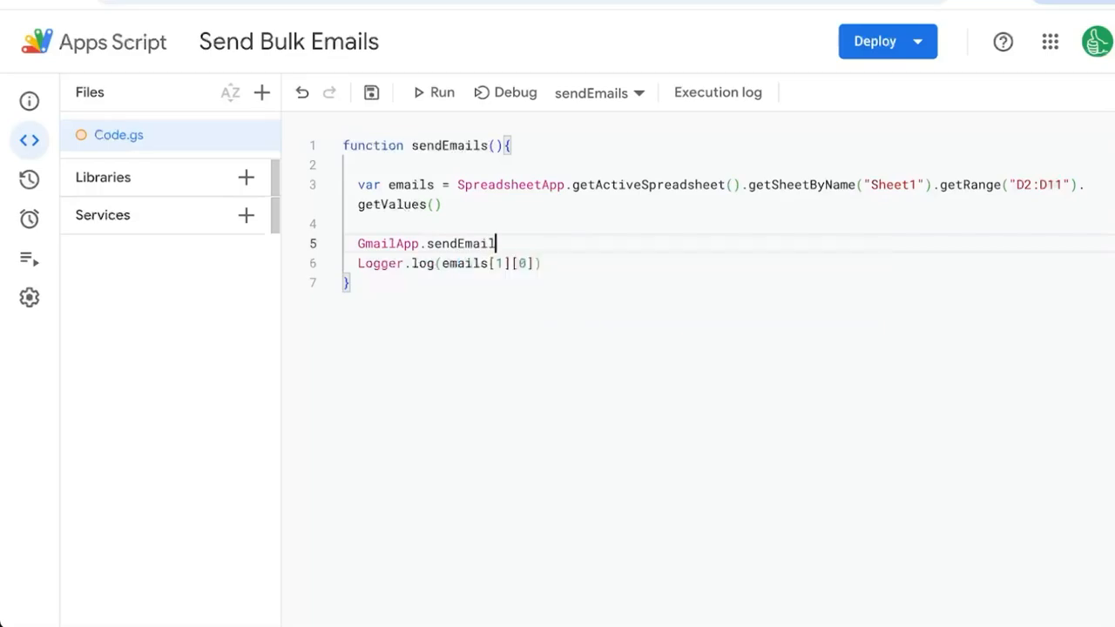
pyautogui.write('(')
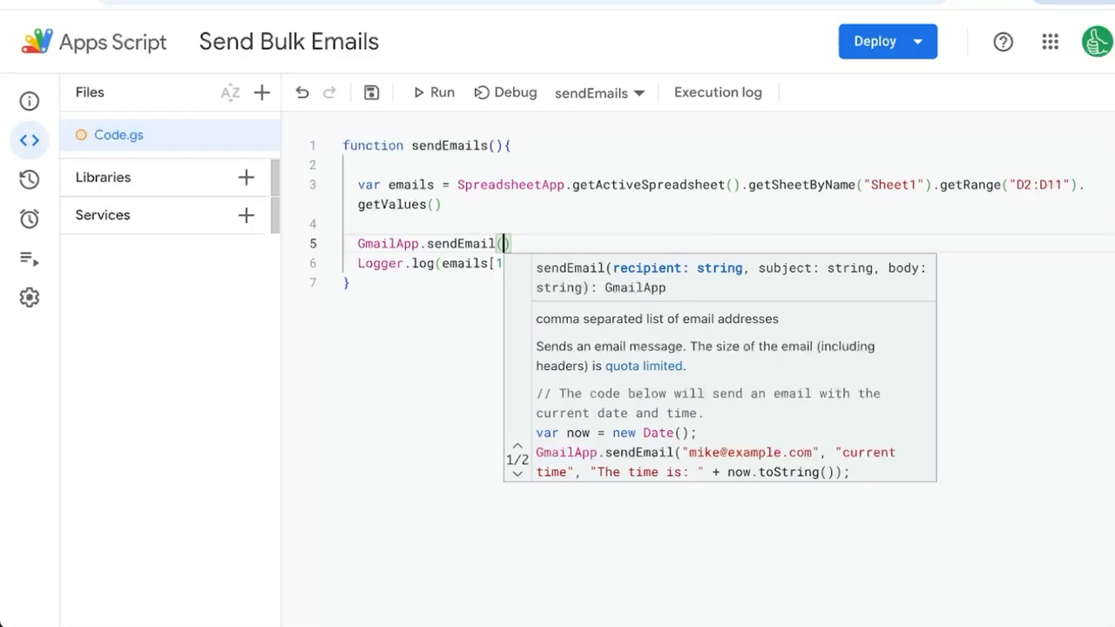
pyautogui.write('rec,sub')
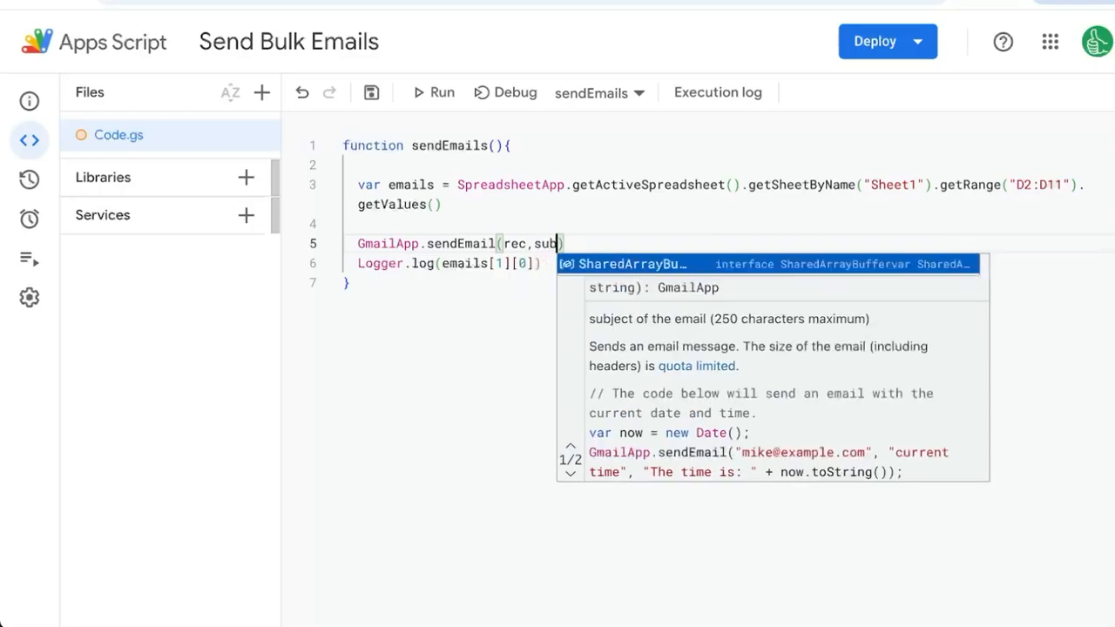
pyautogui.write(',body')
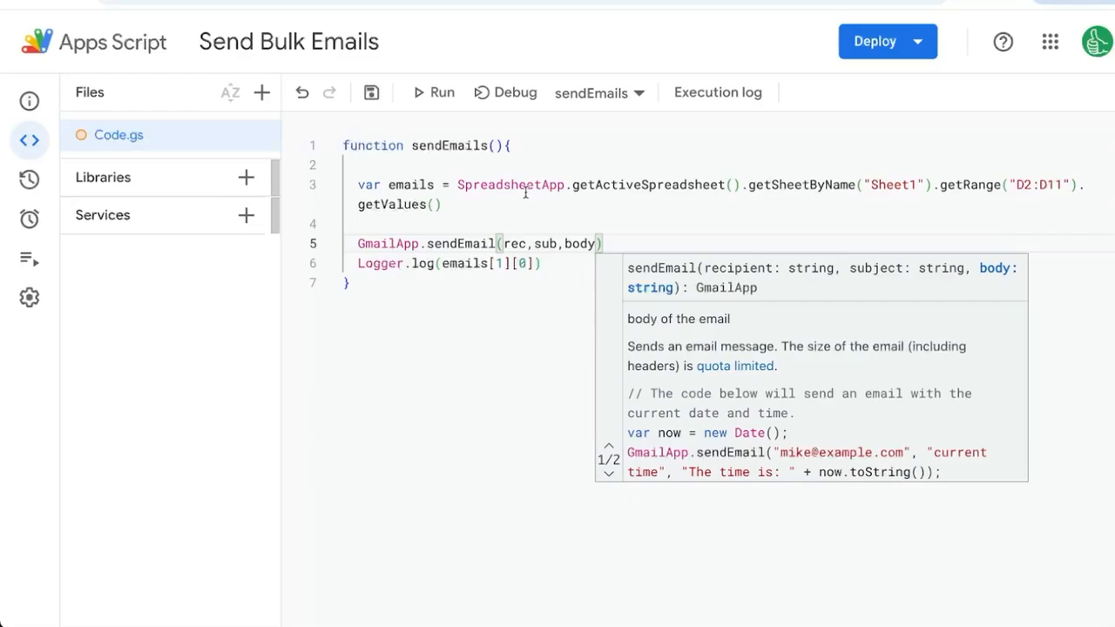
# Step: Define sub "how are you doing?" and body "Hey, how are you today?", and start a for loop
pyautogui.write('var sub = "how are you d')
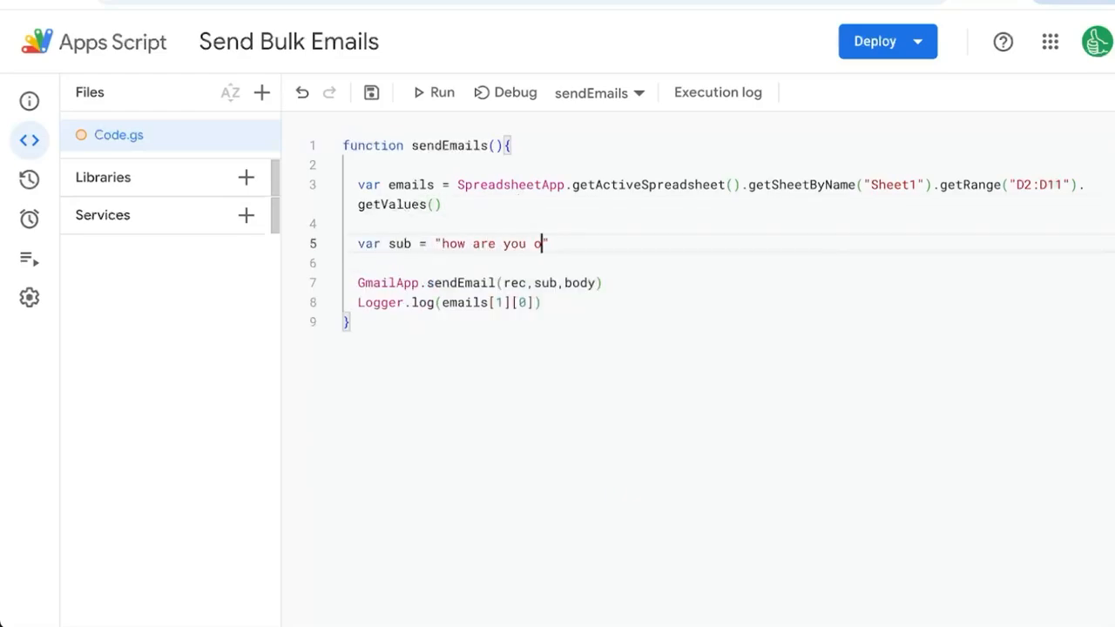
pyautogui.write('oing?"')
pyautogui.write('var body = "')
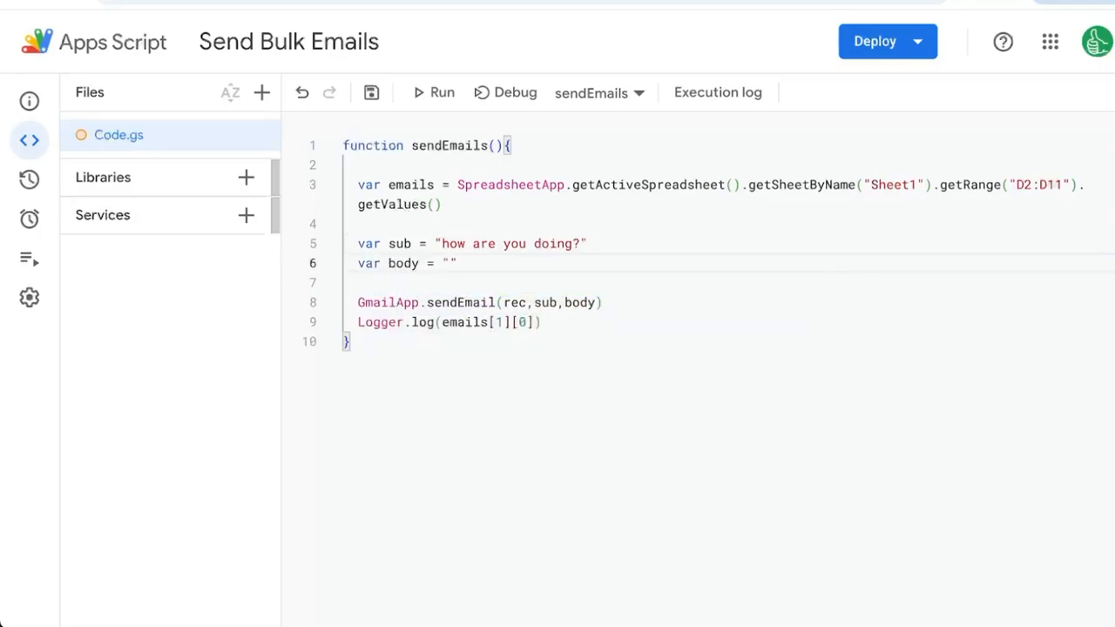
pyautogui.write('Hey, how are you')
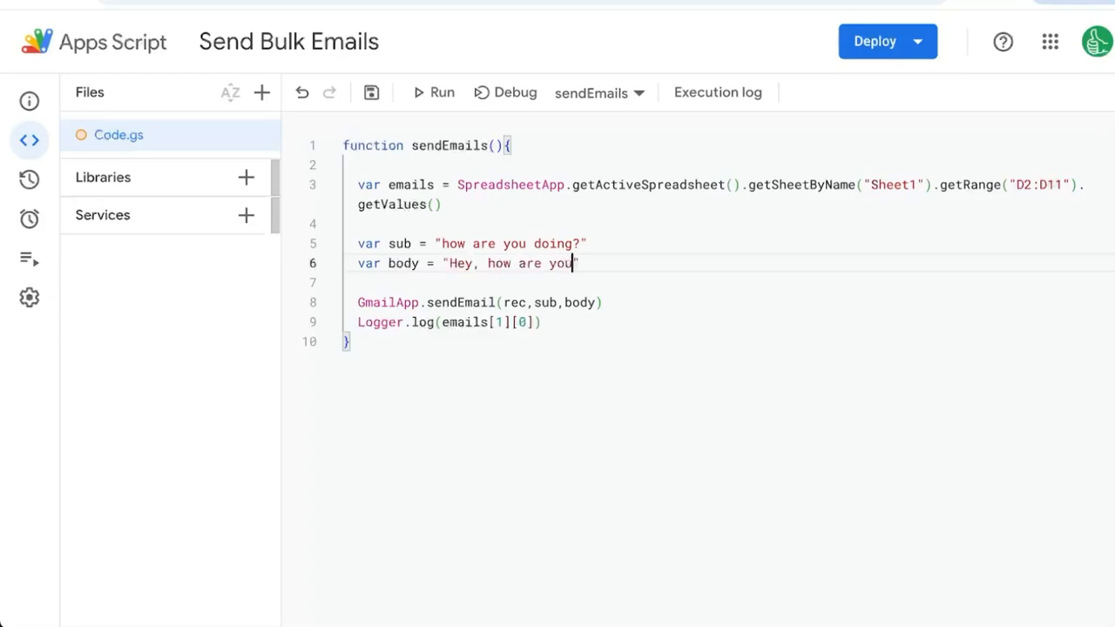
pyautogui.write('today?"')
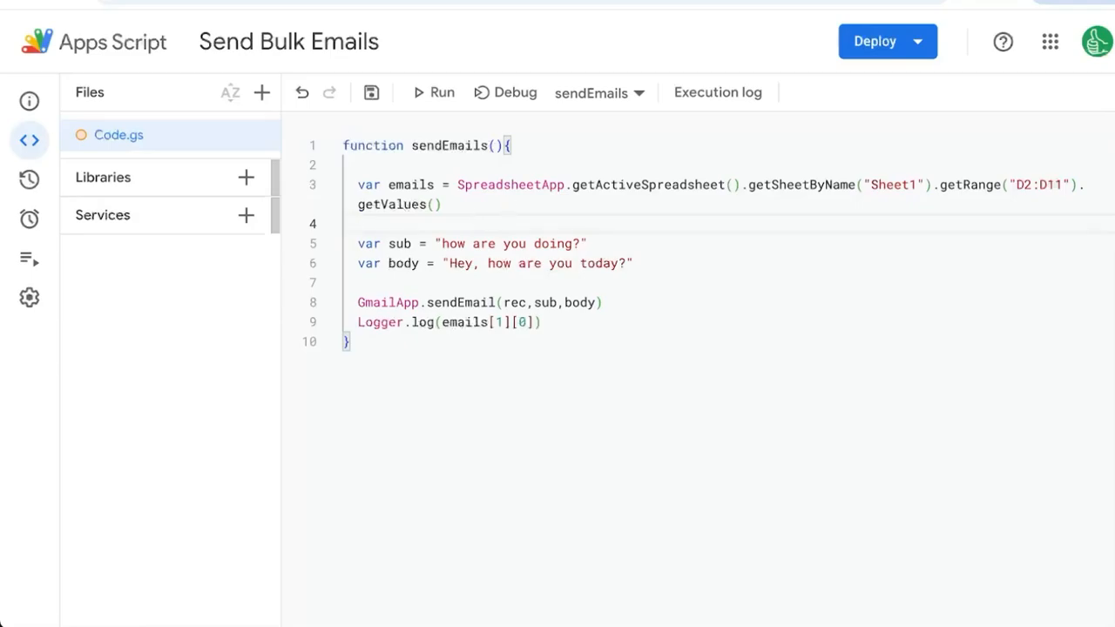
pyautogui.write('for (')
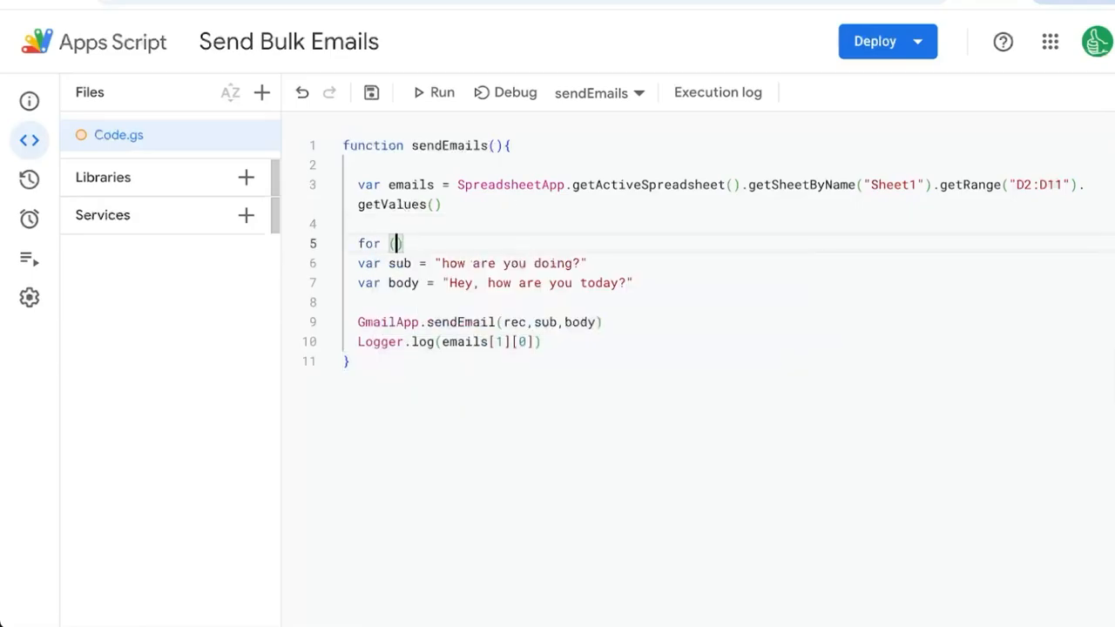
# Step: Complete for (i=0;i<emails.length;i++){ } with an empty body
pyautogui.write('i=0;')
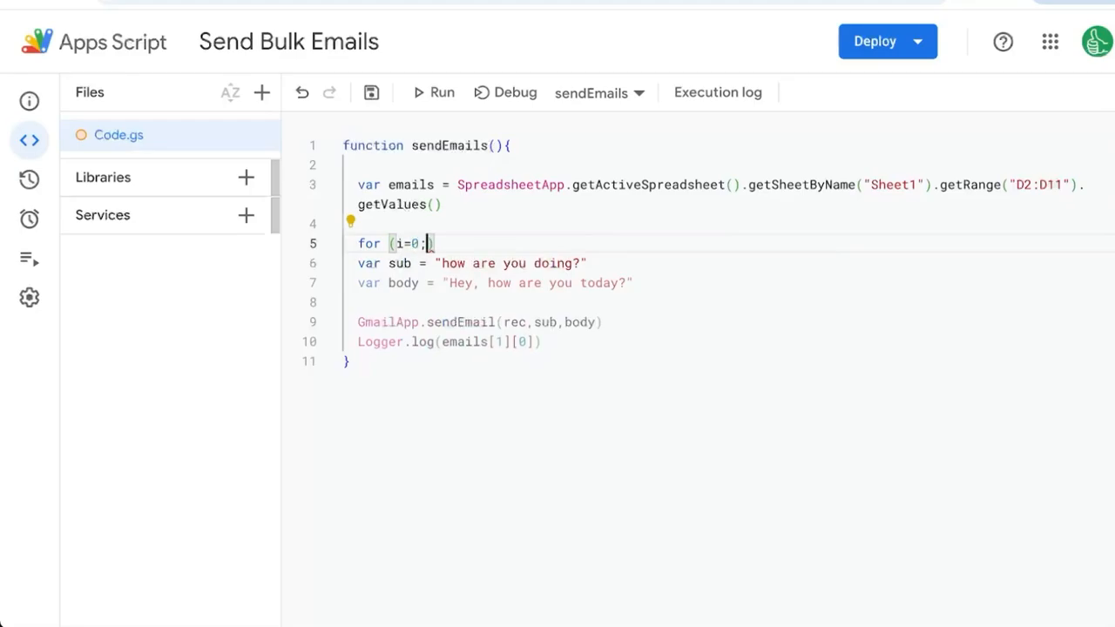
pyautogui.write('i<')
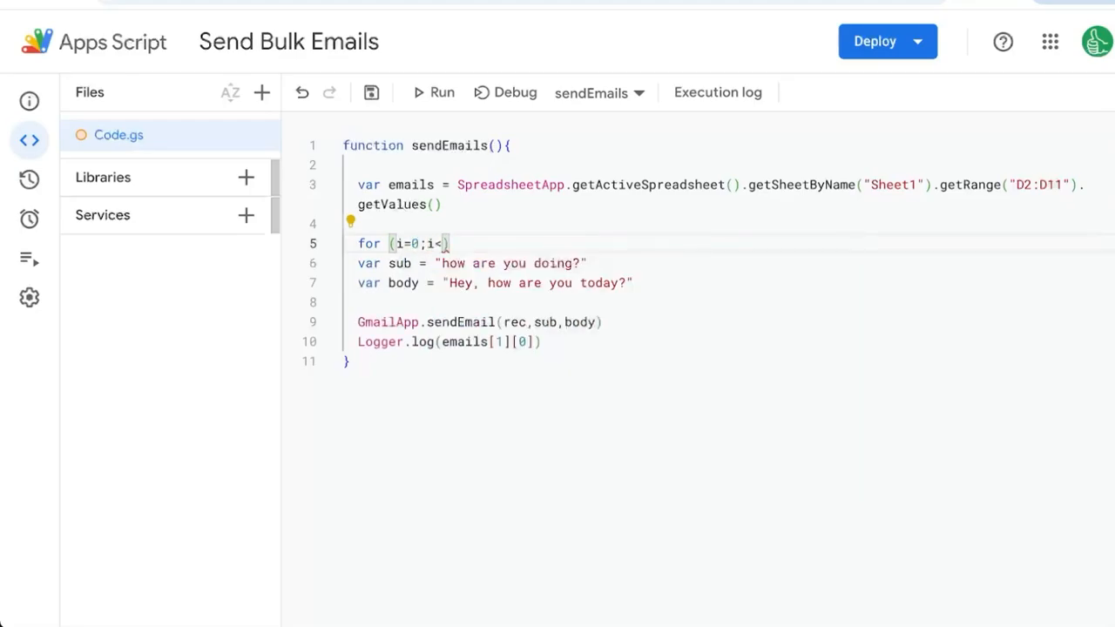
pyautogui.write('emails')
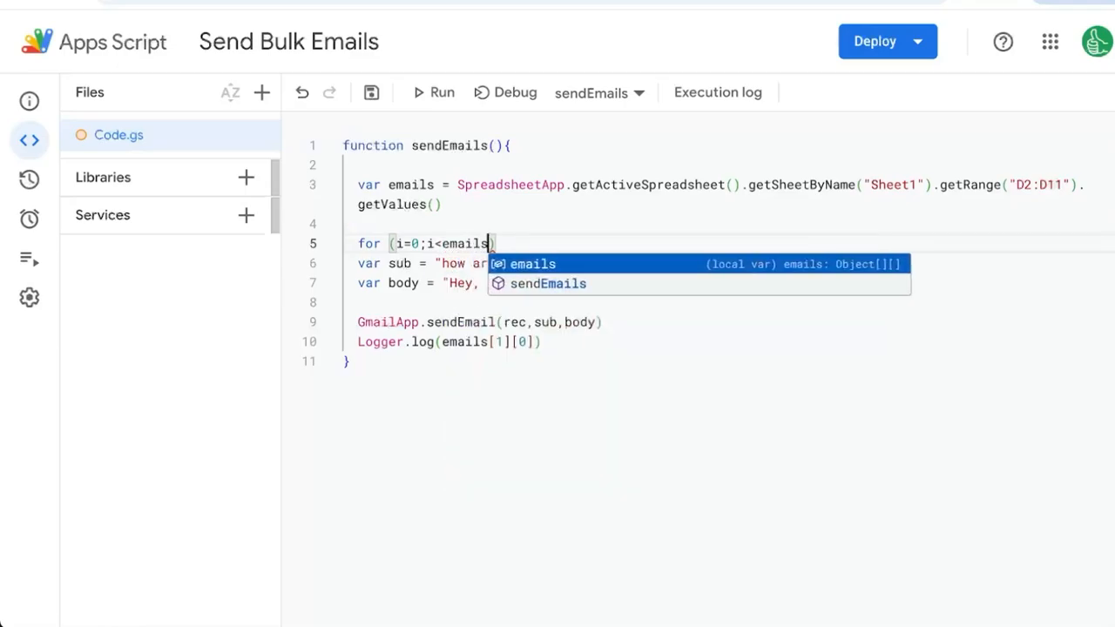
pyautogui.write('.length;i')
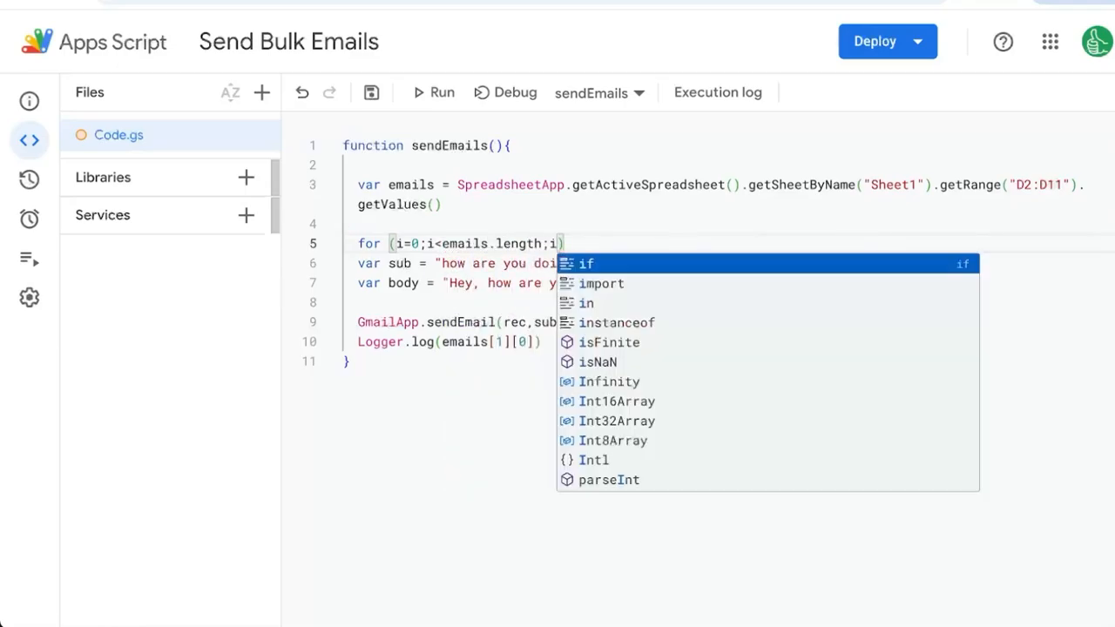
pyautogui.write('++){')
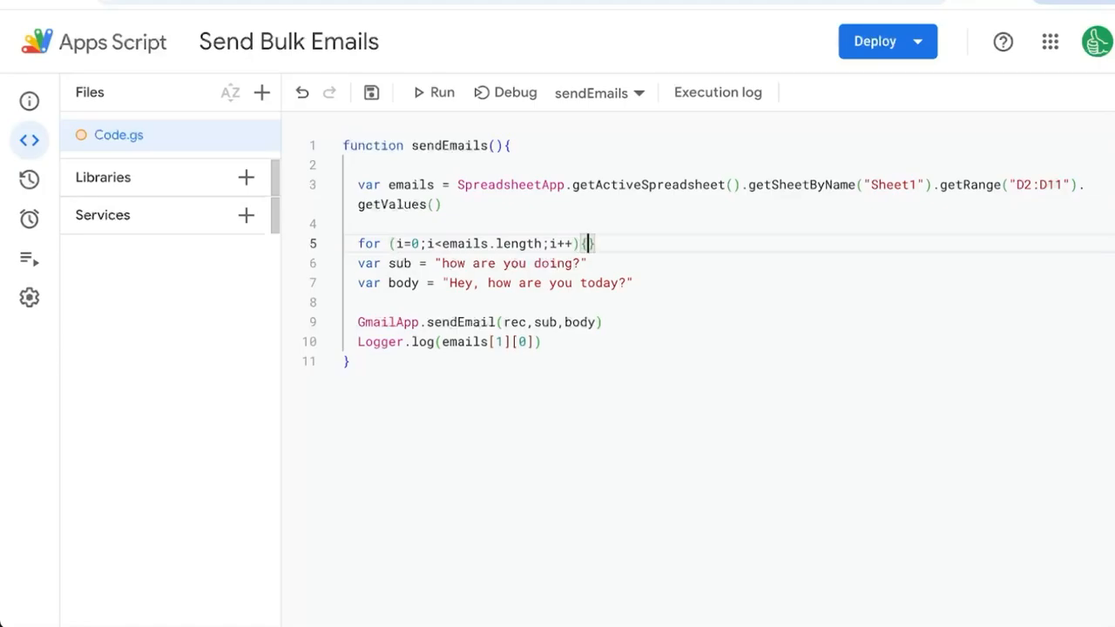
pyautogui.press('Enter')
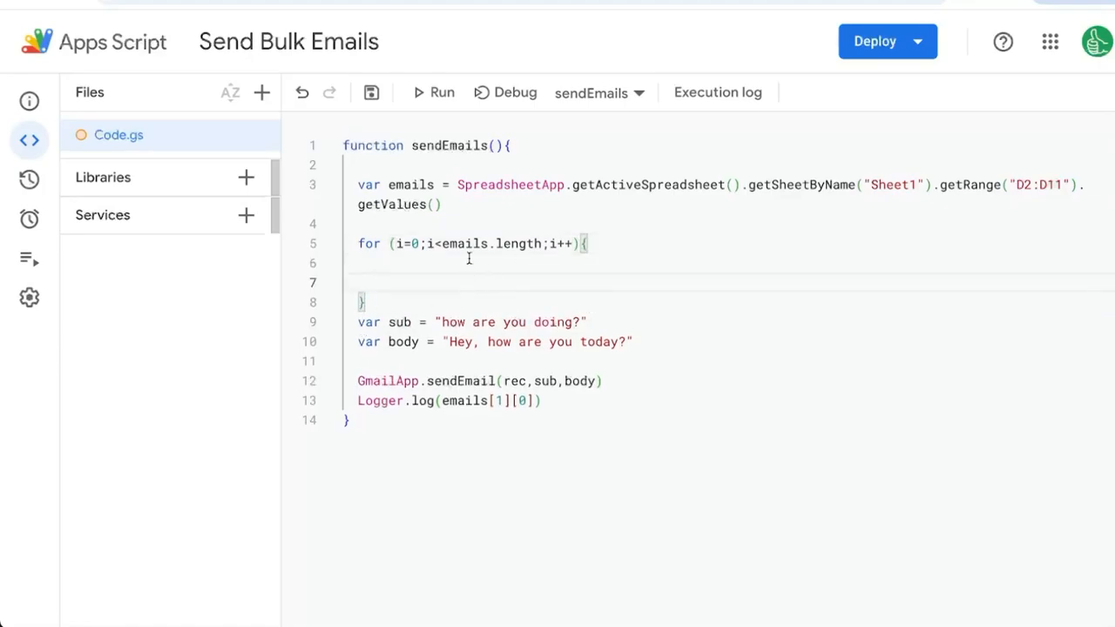
# Step: Cut the sub and body lines to move them inside the loop
pyautogui.moveTo(357, 320); pyautogui.dragTo(634, 341)
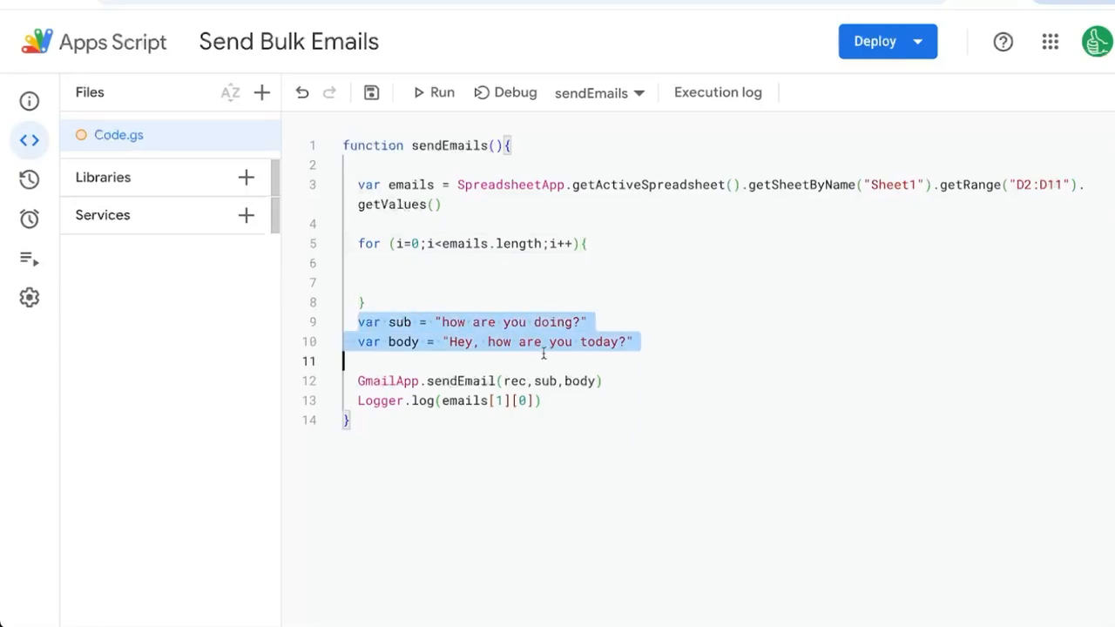
pyautogui.press('Delete')
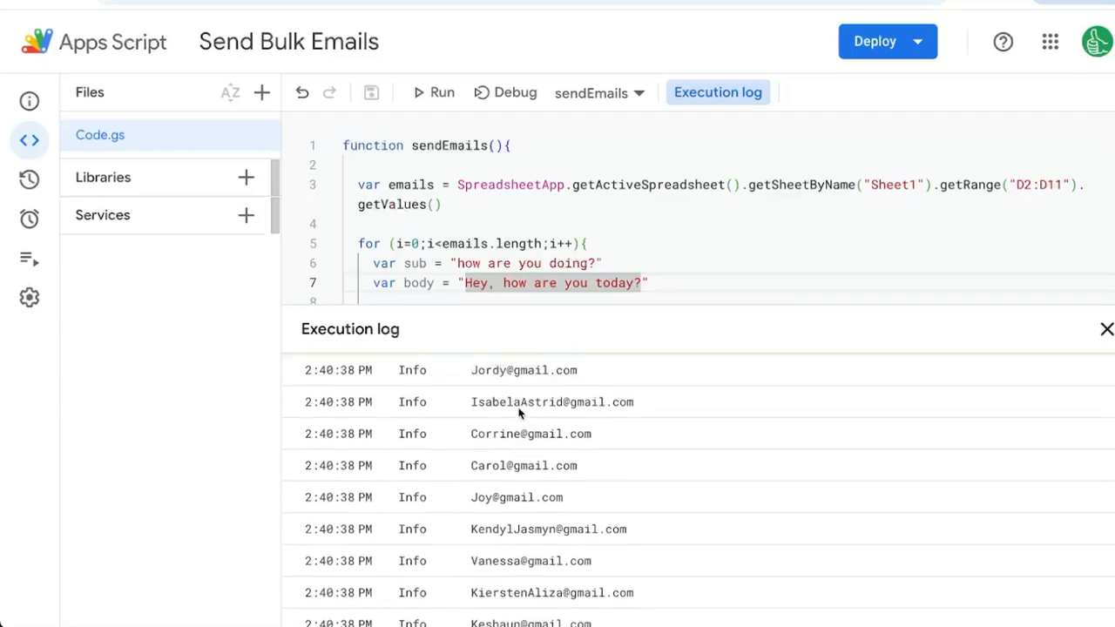
# Step: Inside the loop define var rec = emails[i][ from the current row
pyautogui.scroll(-3)
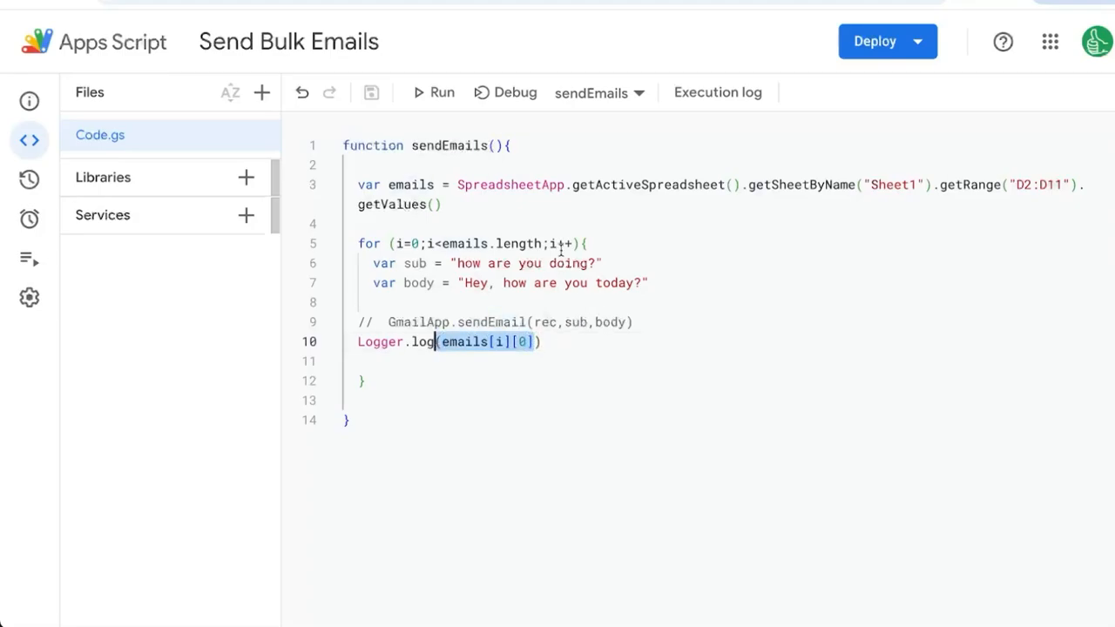
pyautogui.write('var rec')
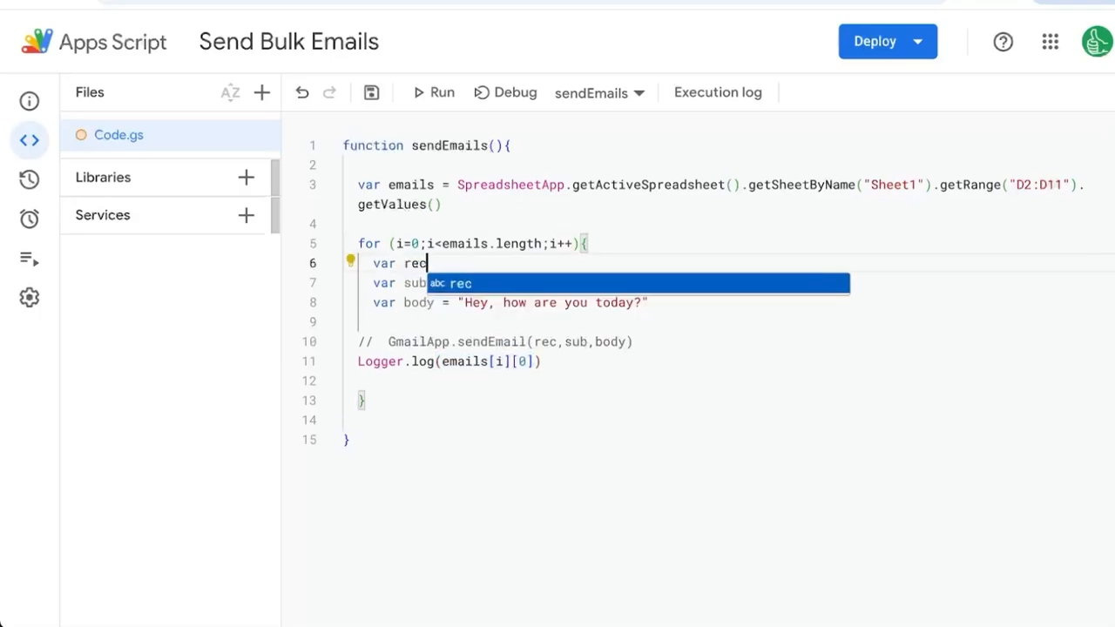
pyautogui.write('= emails')
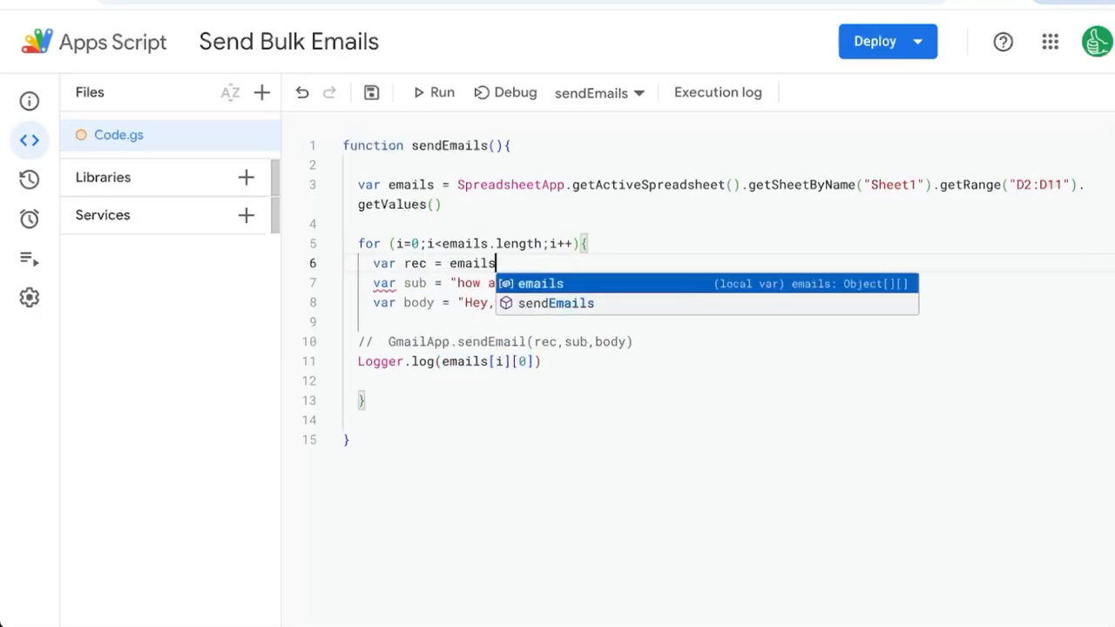
pyautogui.write('[i][')
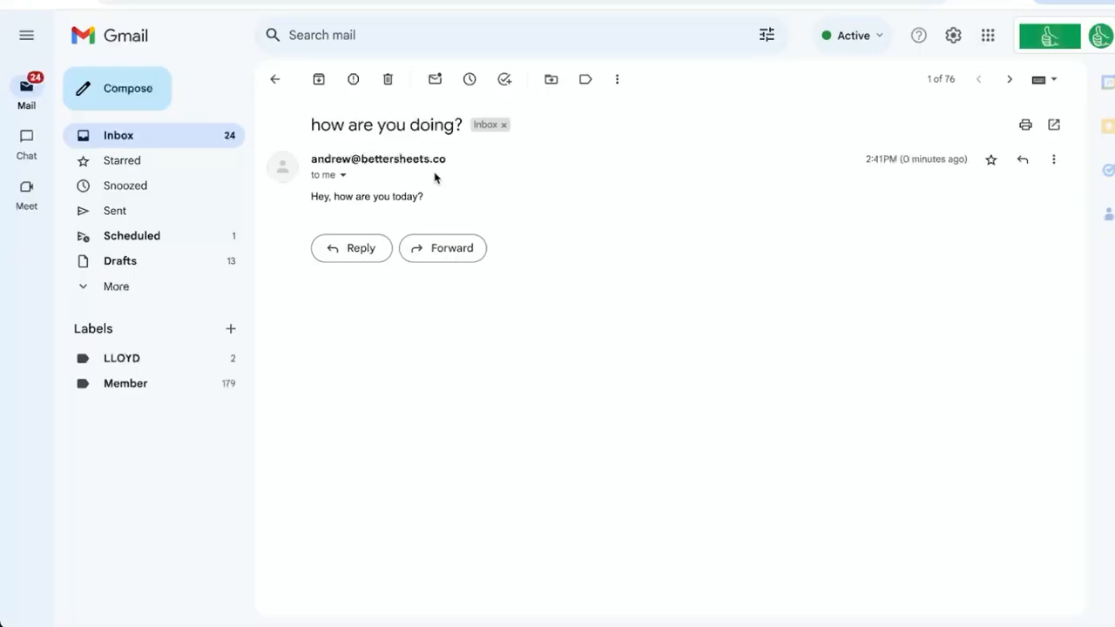
# Step: Open the received "how are you doing?" test email in the Gmail inbox
pyautogui.click(342, 174)
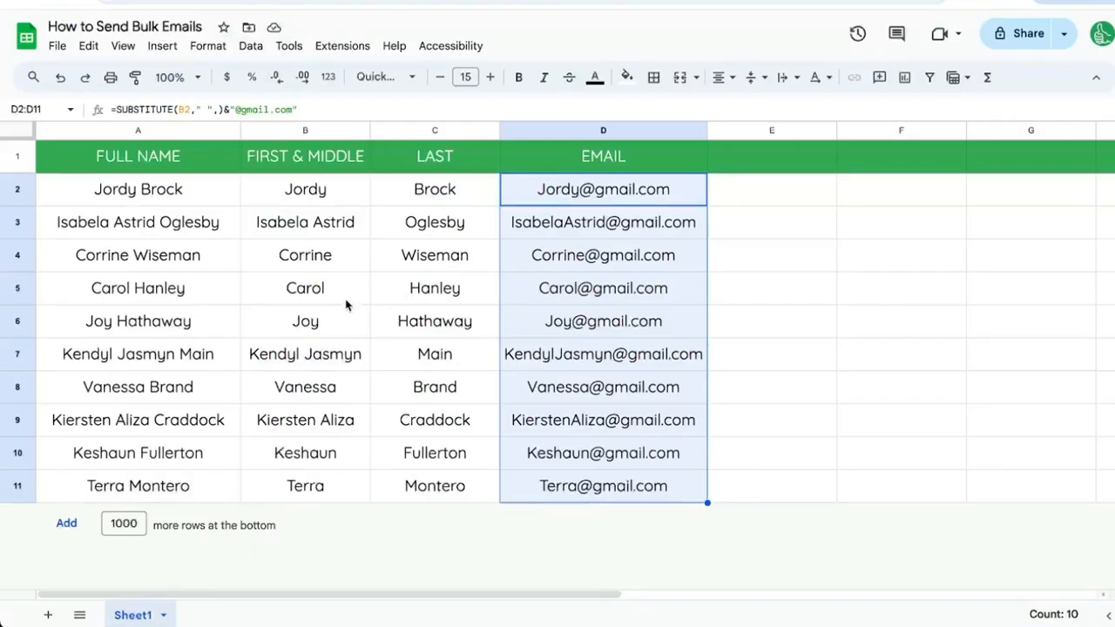
pyautogui.moveTo(340, 258)
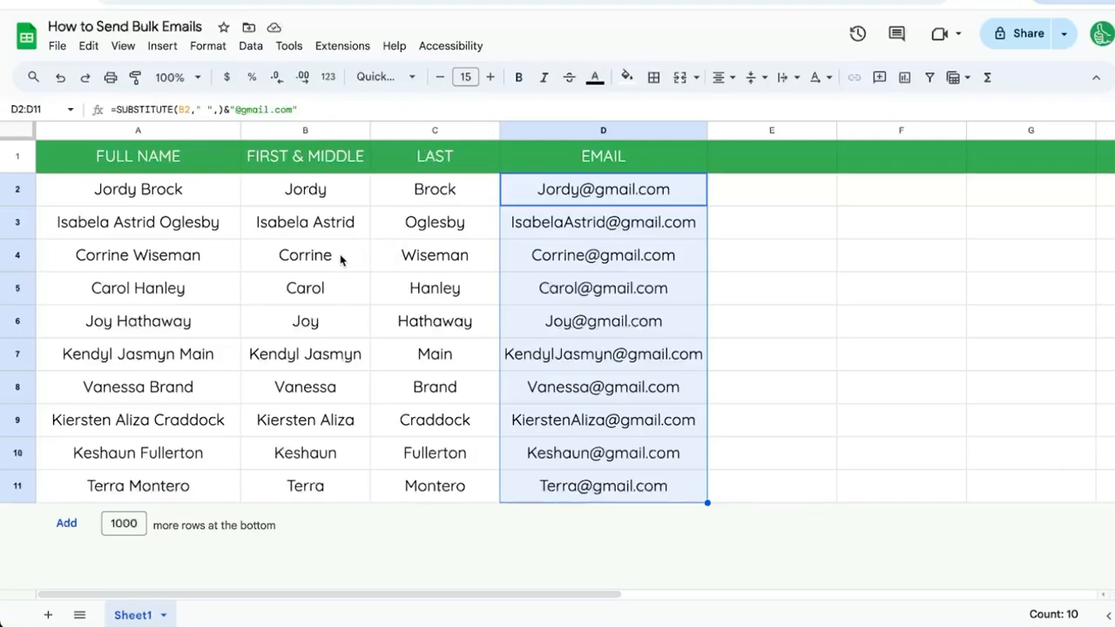
pyautogui.moveTo(331, 271)
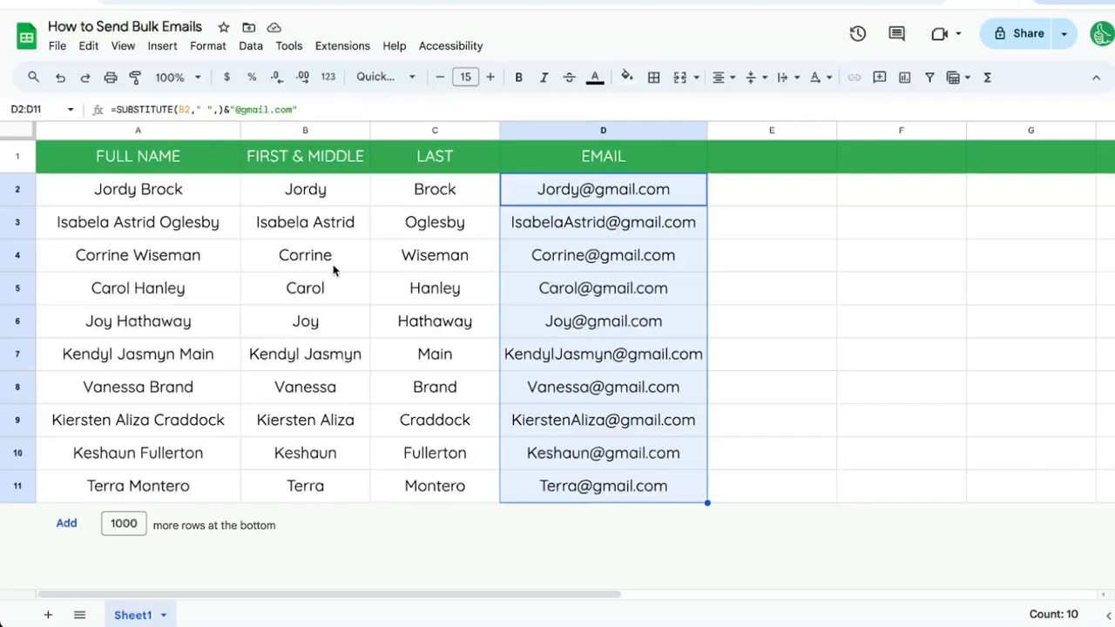
pyautogui.moveTo(296, 317)
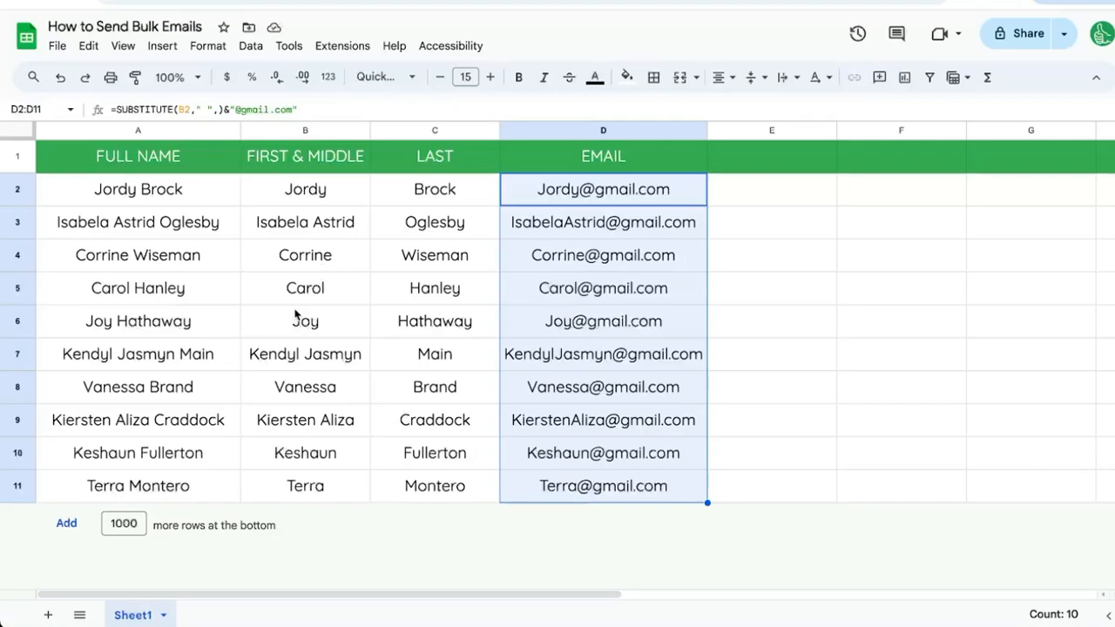